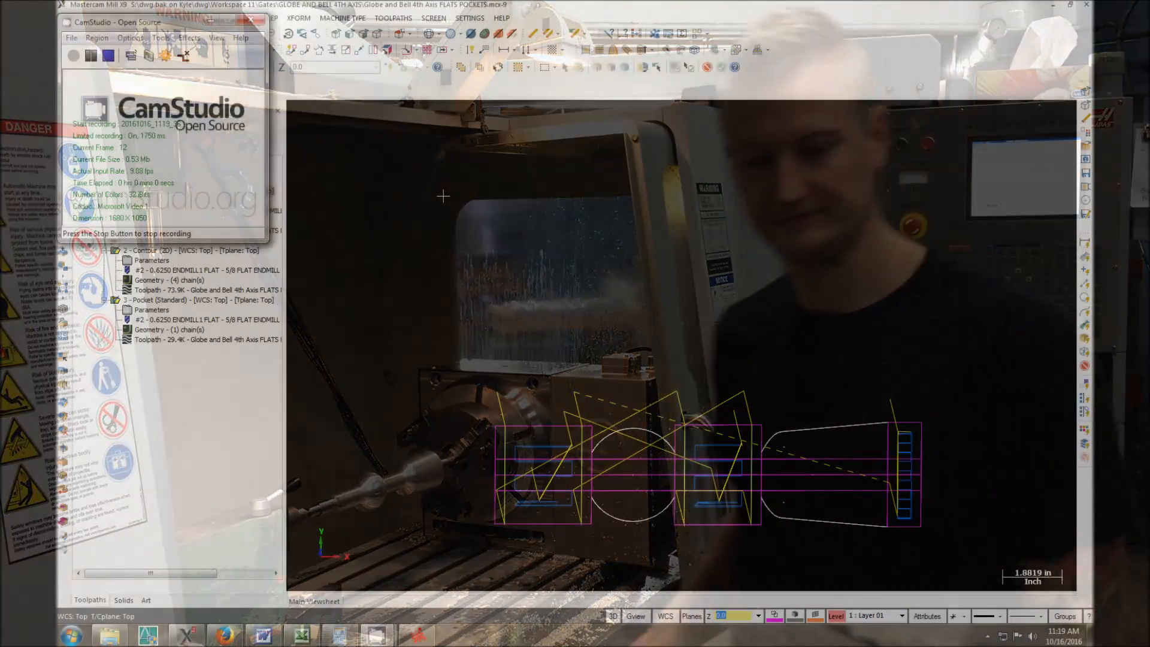
Switch to a standard side view and orbit the globe and bell part to inspect it
{"action": "right_click", "coordinate": [475, 330]}
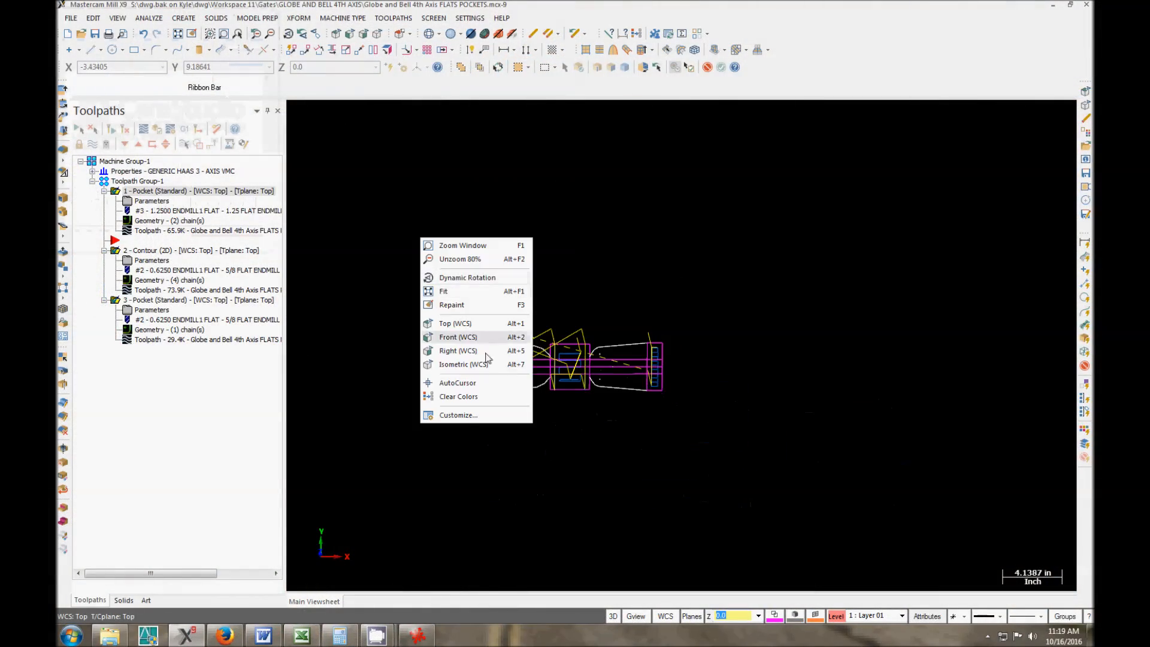
{"action": "left_click", "coordinate": [466, 365]}
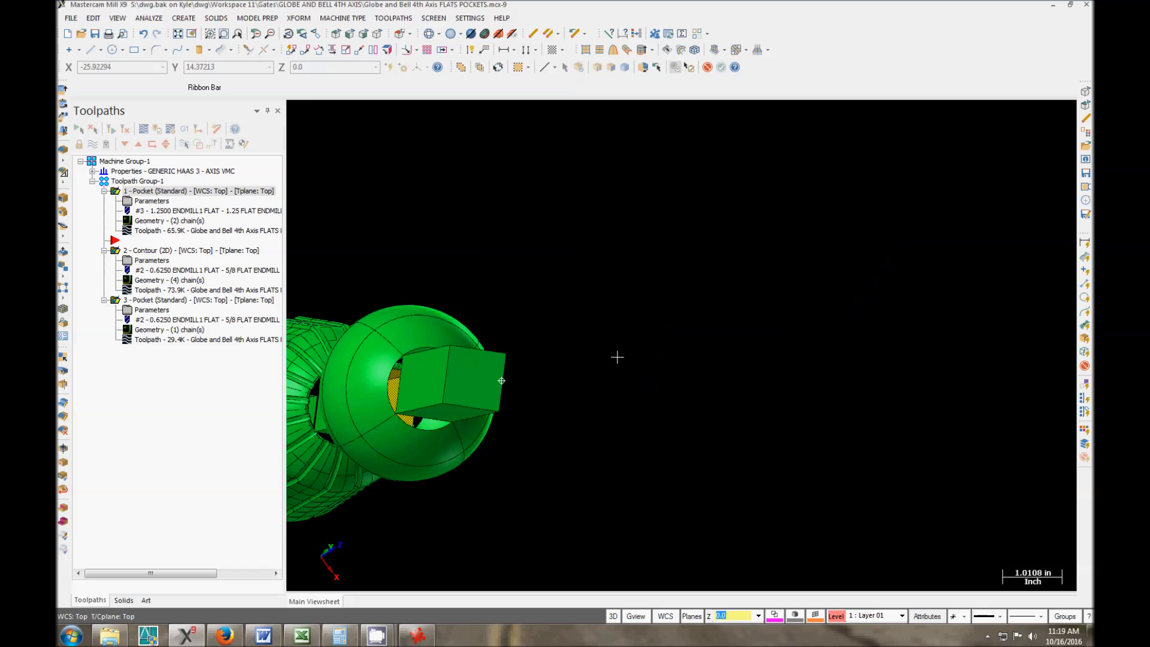
{"action": "left_click_drag", "start_coordinate": [501, 381], "coordinate": [682, 346]}
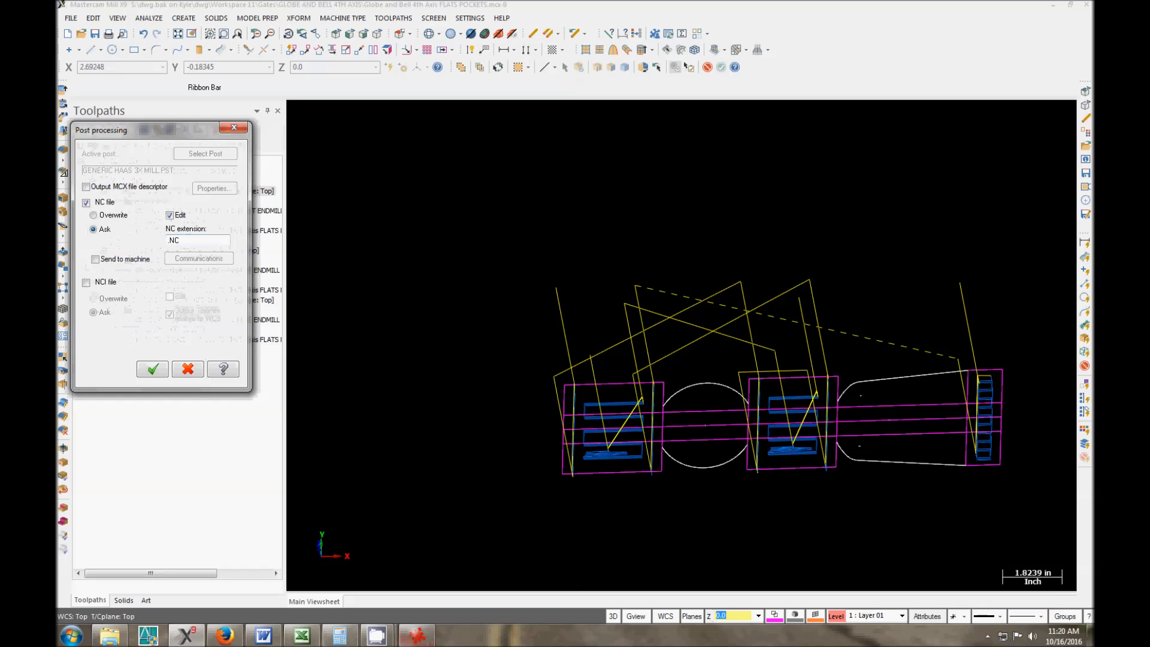
Post the toolpaths to 11234.NC and select the (FIRST SIDE) and N118 lines at the top
{"action": "left_click", "coordinate": [152, 369]}
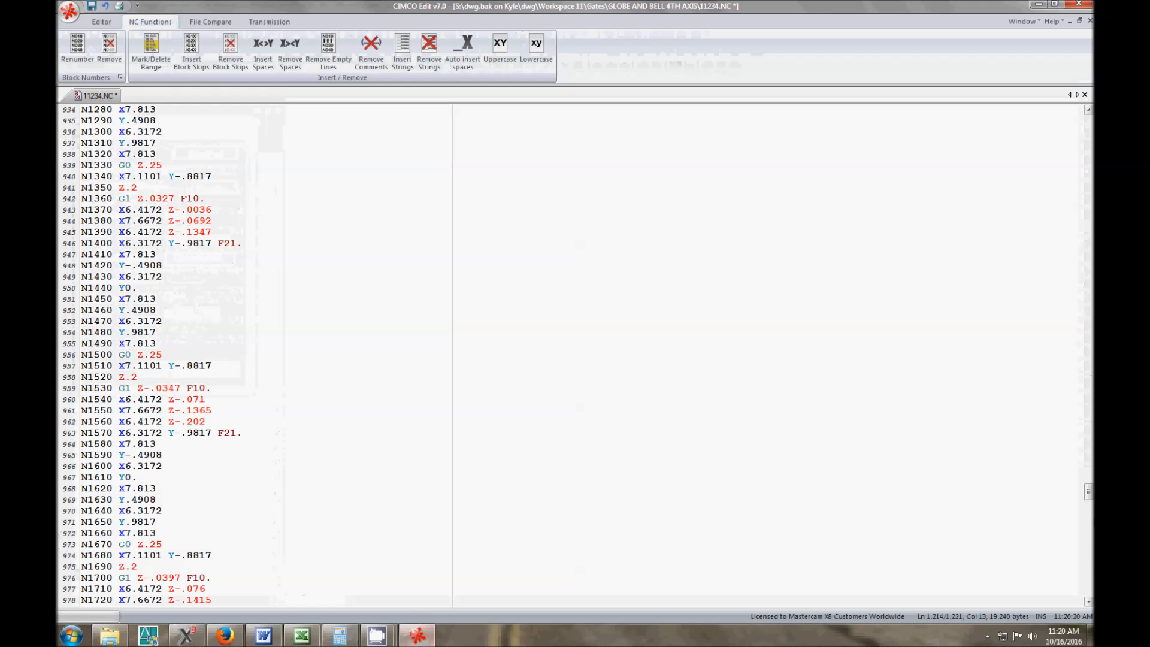
{"action": "scroll", "scroll_direction": "down", "scroll_amount": 3}
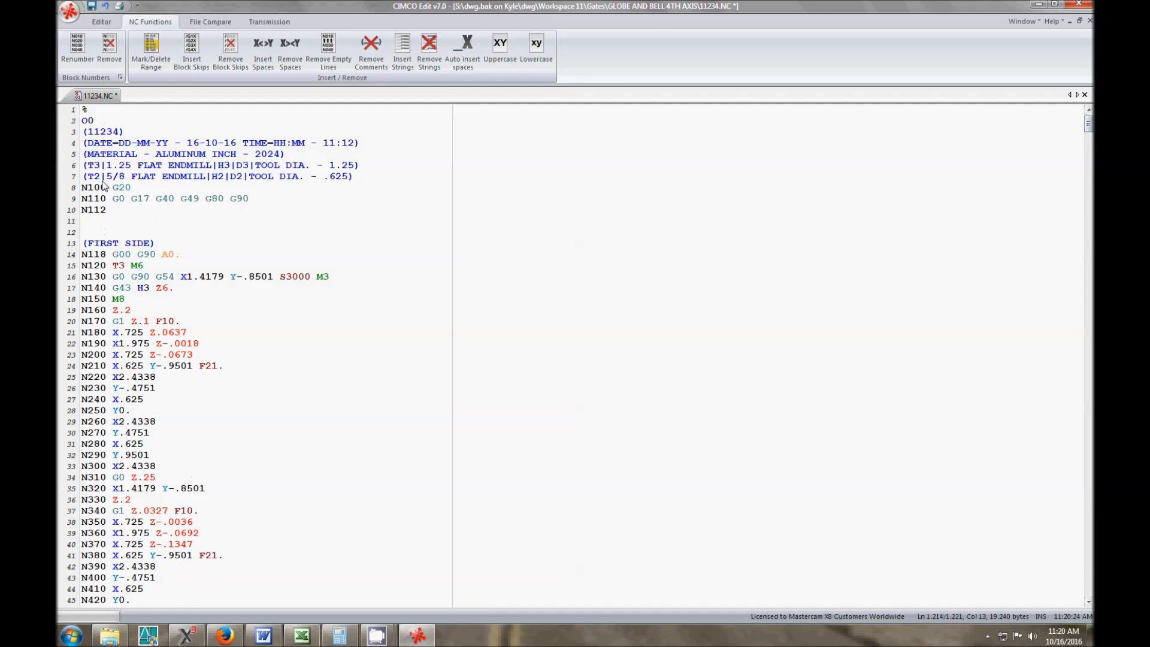
{"action": "mouse_move", "coordinate": [197, 273]}
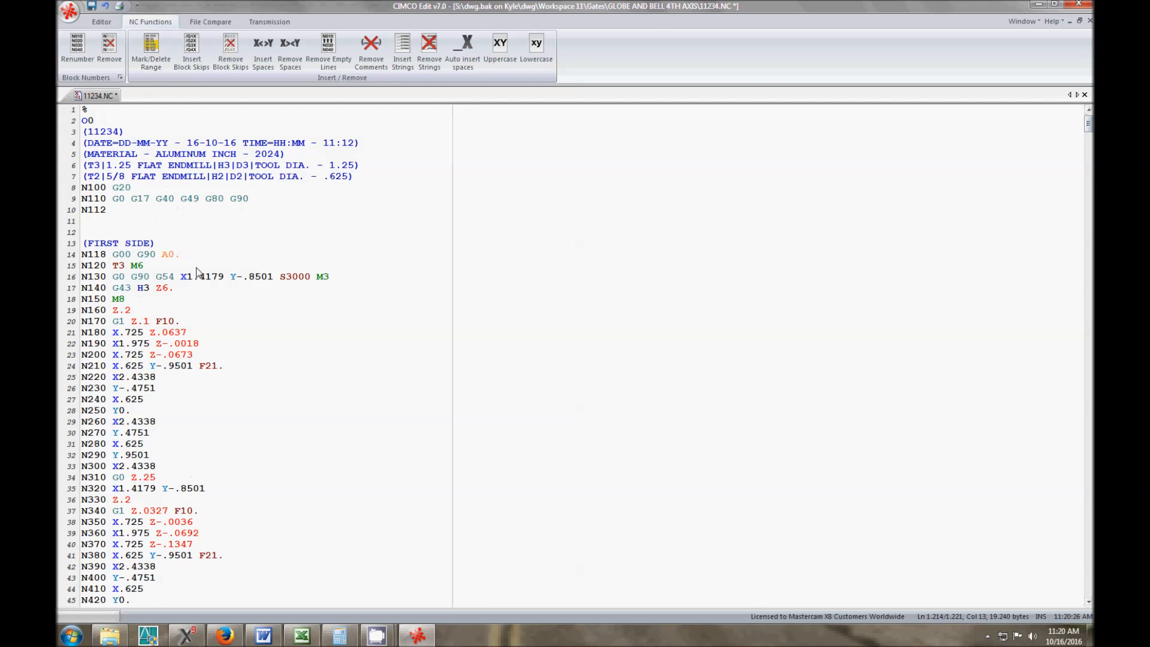
{"action": "left_click", "coordinate": [130, 254]}
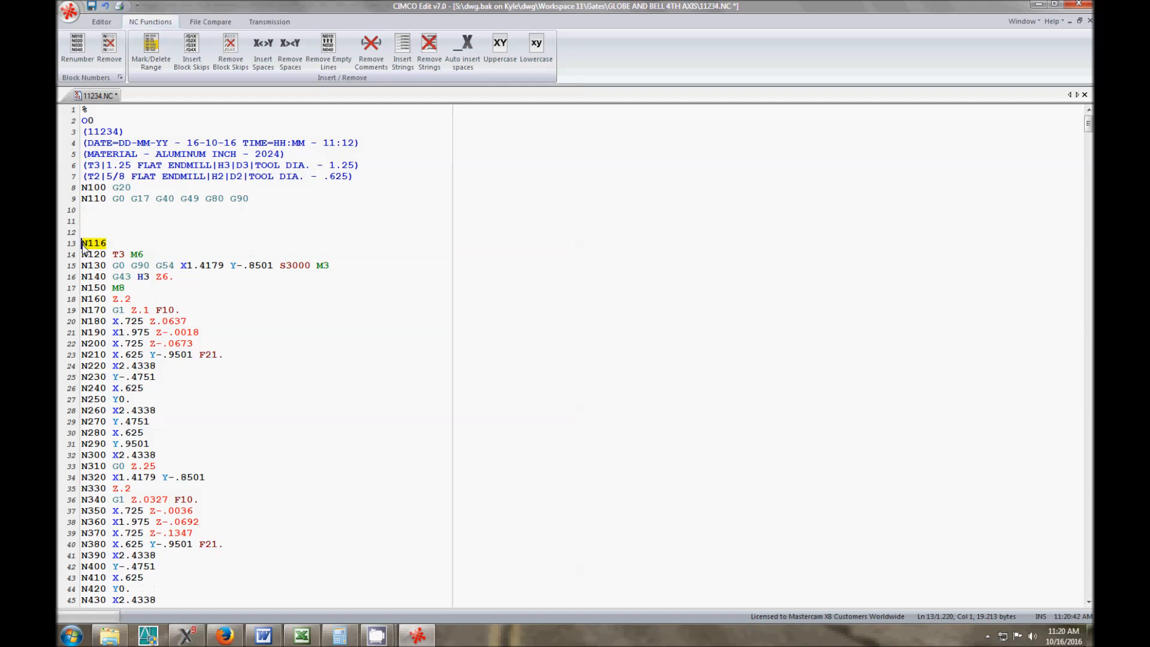
Retype the (FIRST SIDE) comment and add block N112 G00 G90 A0. beneath it
{"action": "type", "text": "(FIRS"}
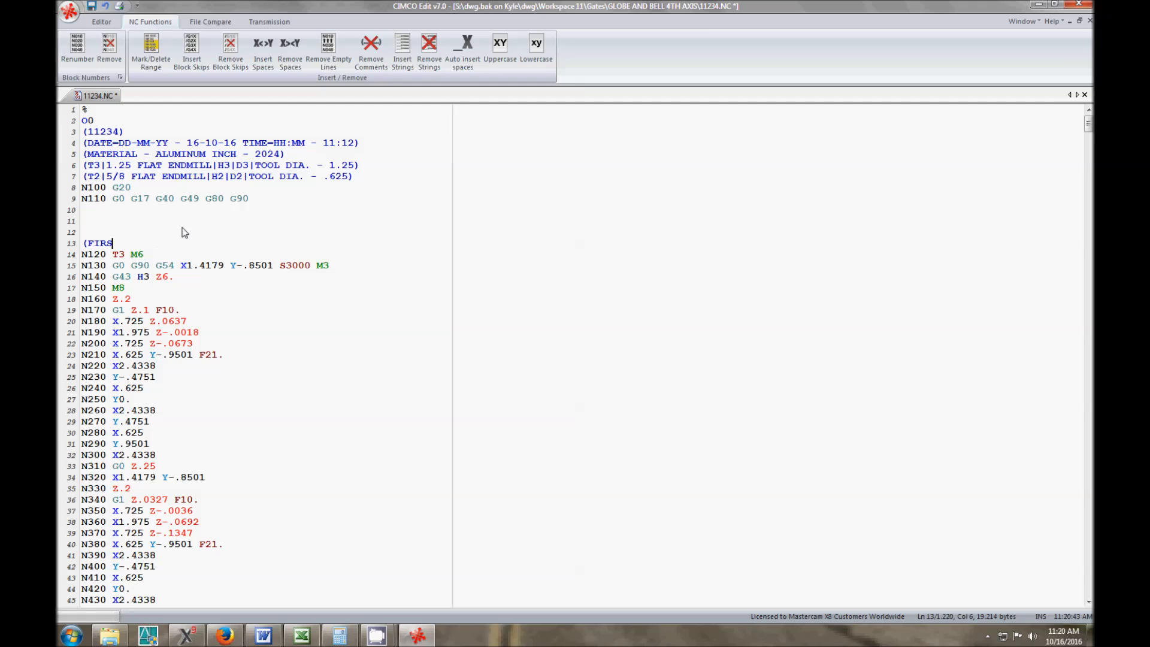
{"action": "type", "text": "T SIDE)"}
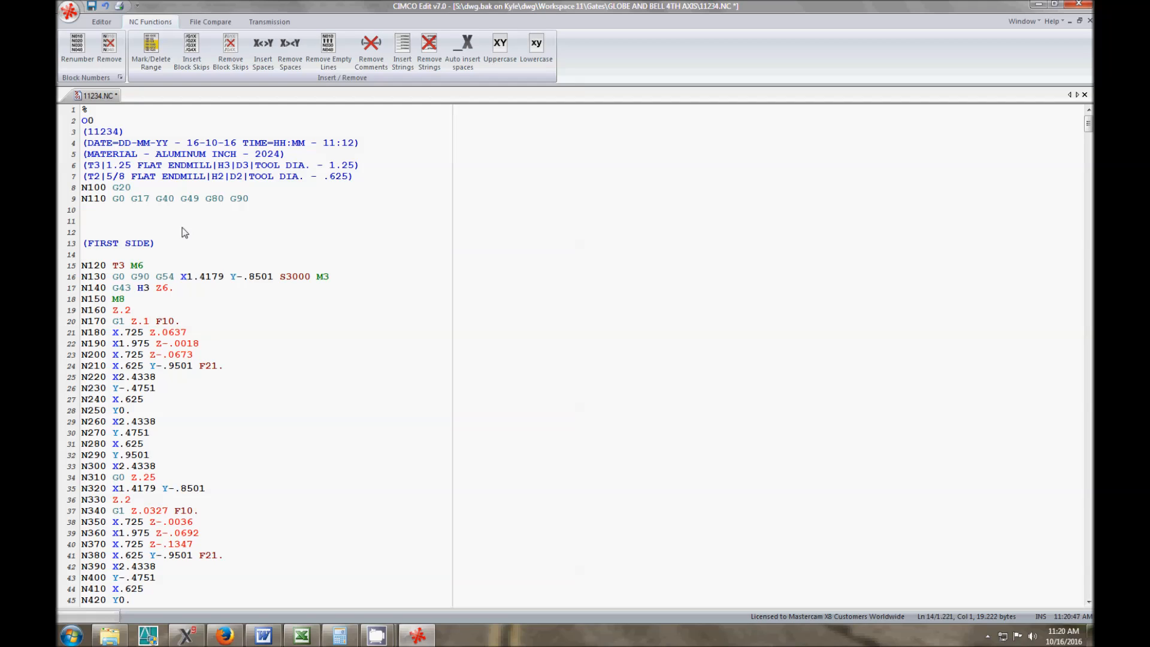
{"action": "left_click", "coordinate": [84, 255]}
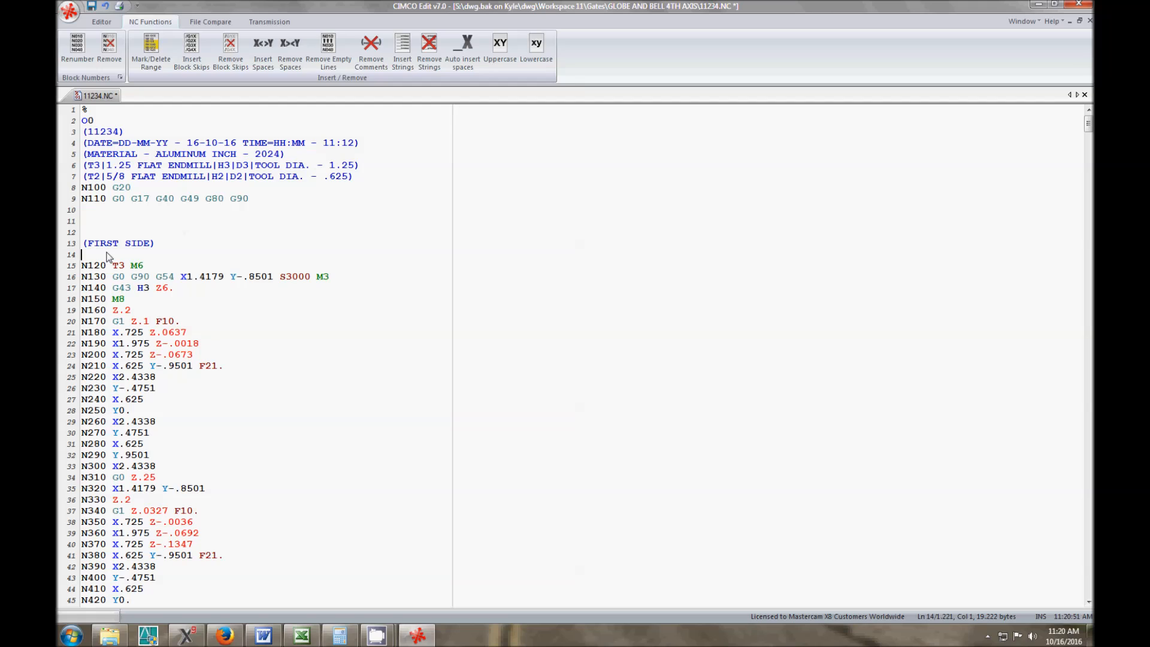
{"action": "type", "text": "N11"}
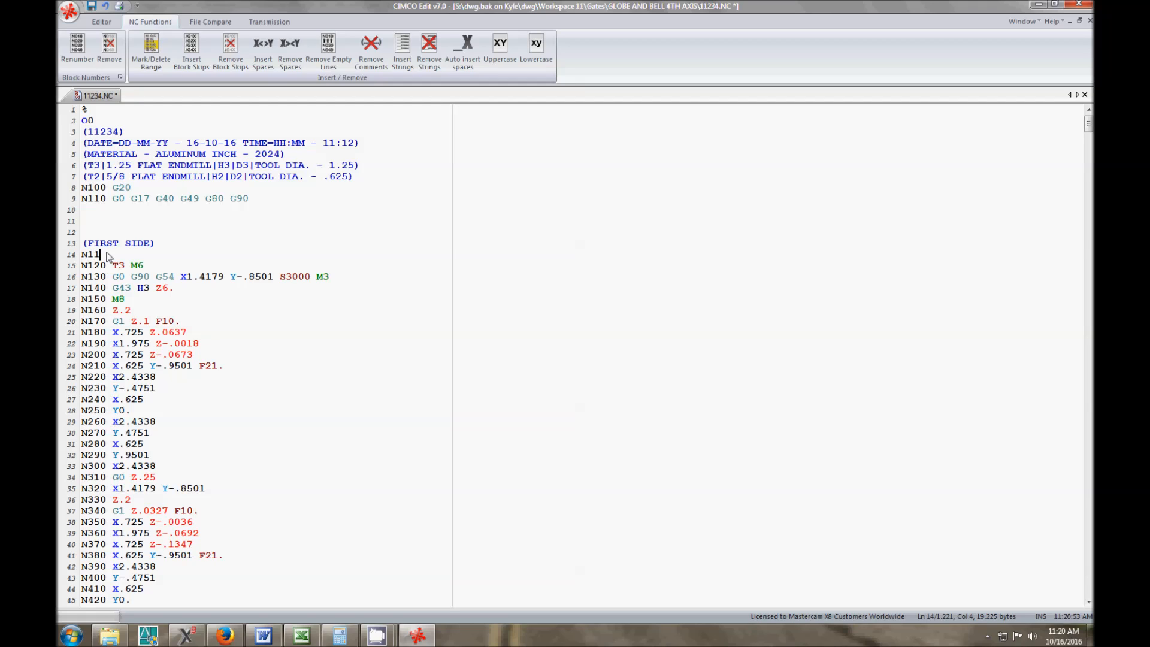
{"action": "type", "text": "2 G"}
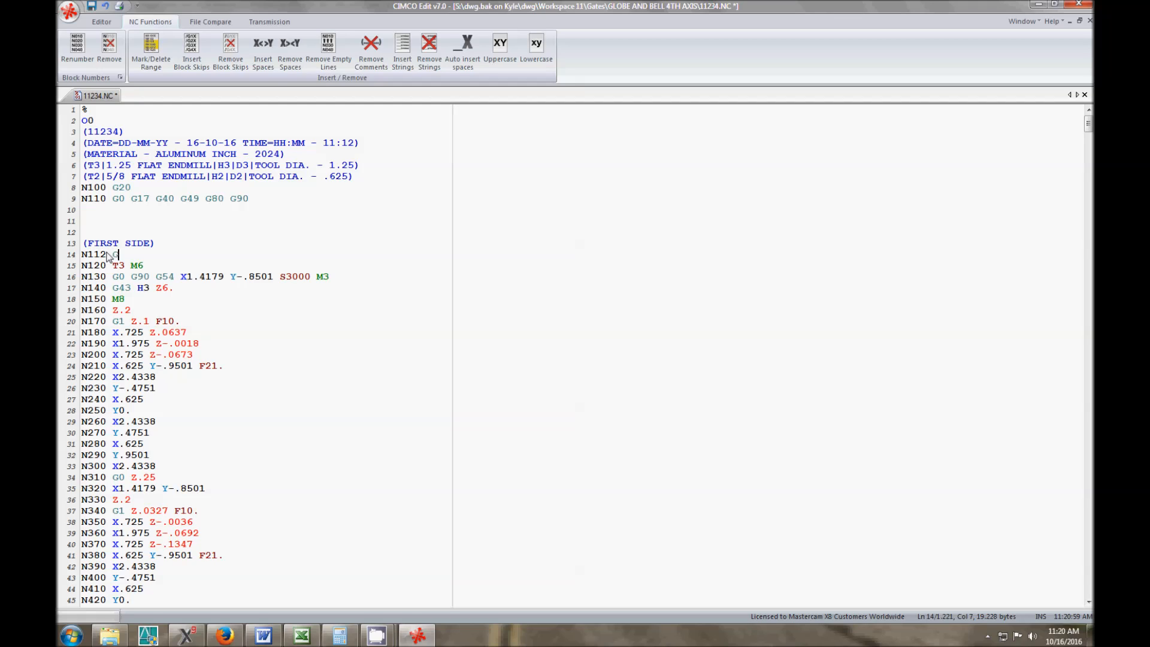
{"action": "type", "text": "00 G90"}
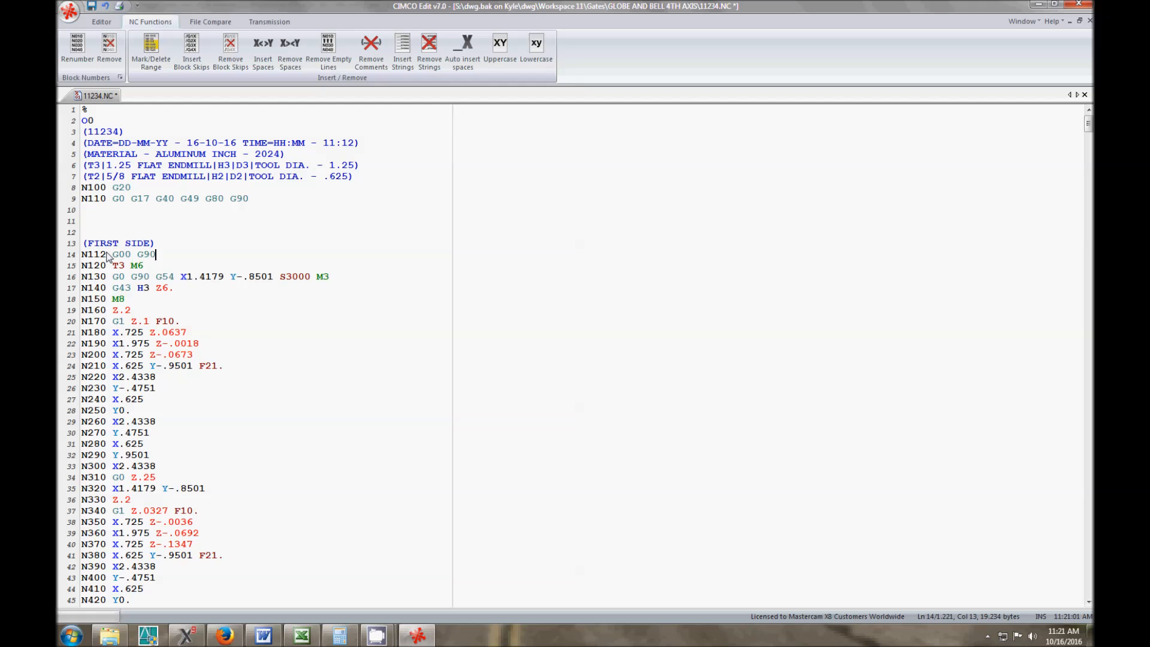
{"action": "type", "text": "A0."}
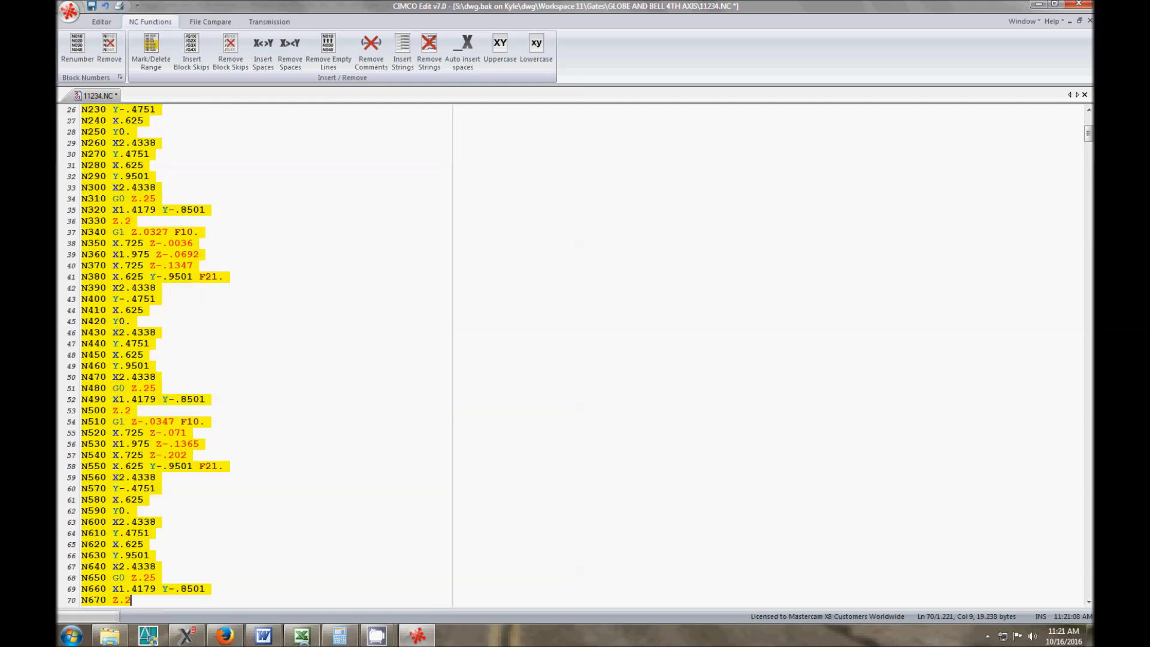
{"action": "scroll", "scroll_direction": "down", "scroll_amount": 3}
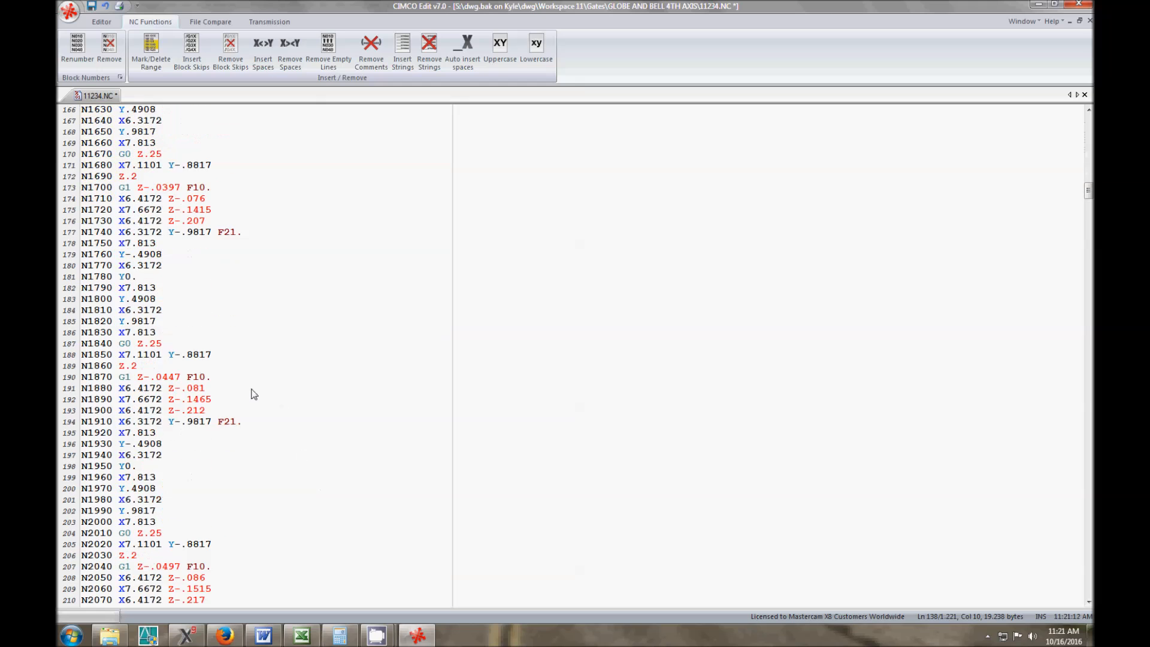
{"action": "scroll", "scroll_direction": "down", "scroll_amount": 3}
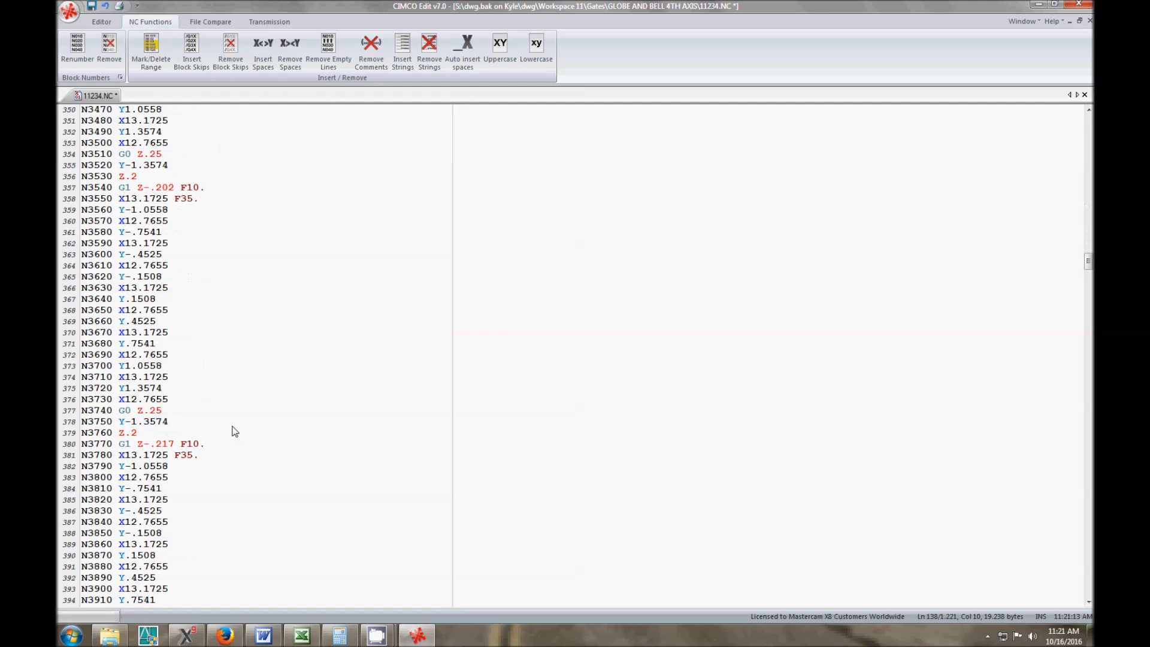
{"action": "scroll", "scroll_direction": "down", "scroll_amount": 3}
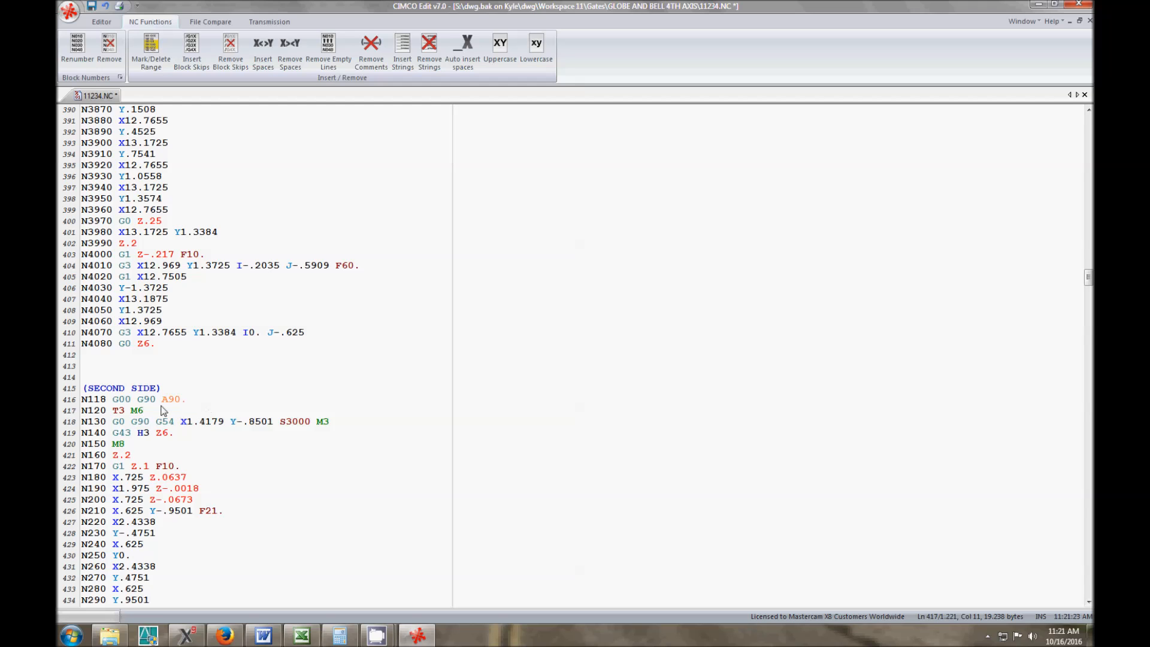
{"action": "scroll", "scroll_direction": "down", "scroll_amount": 3}
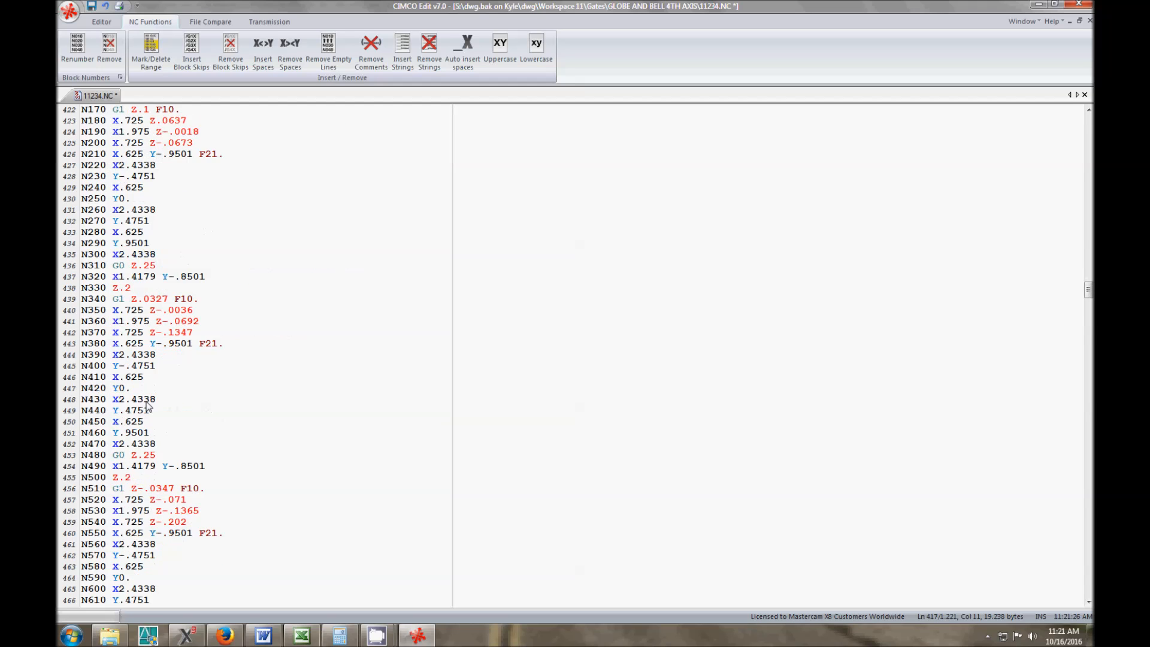
{"action": "scroll", "scroll_direction": "down", "scroll_amount": 3}
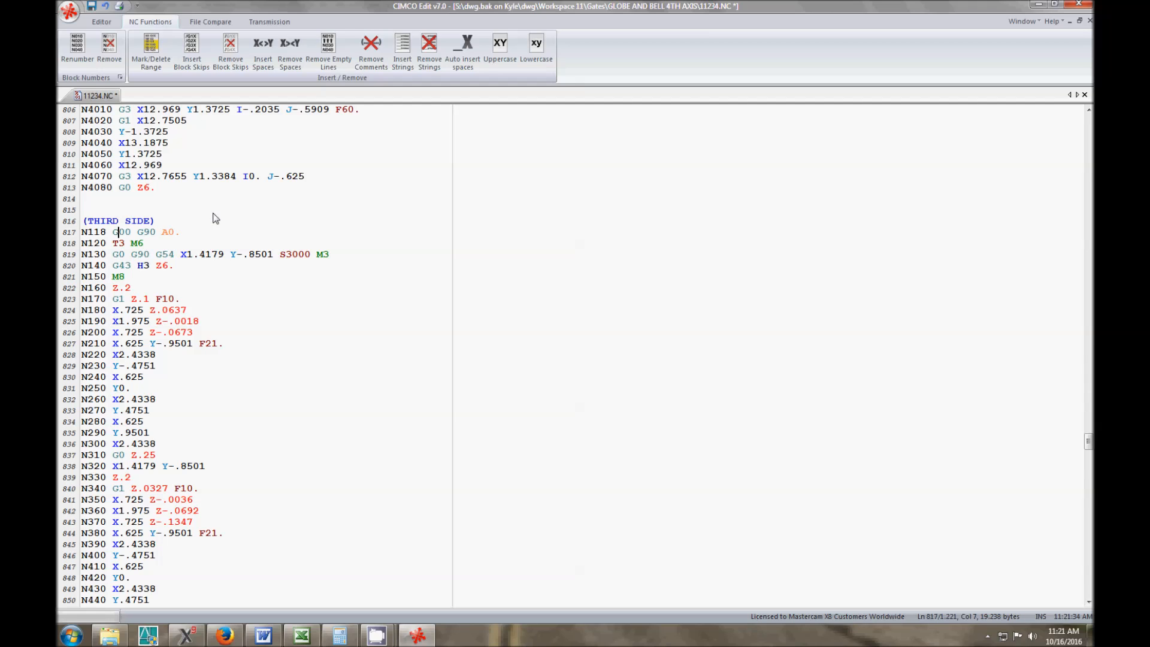
Change the third-side N118 block's rotation from A0. to A270. and scroll through the program
{"action": "left_click", "coordinate": [167, 232]}
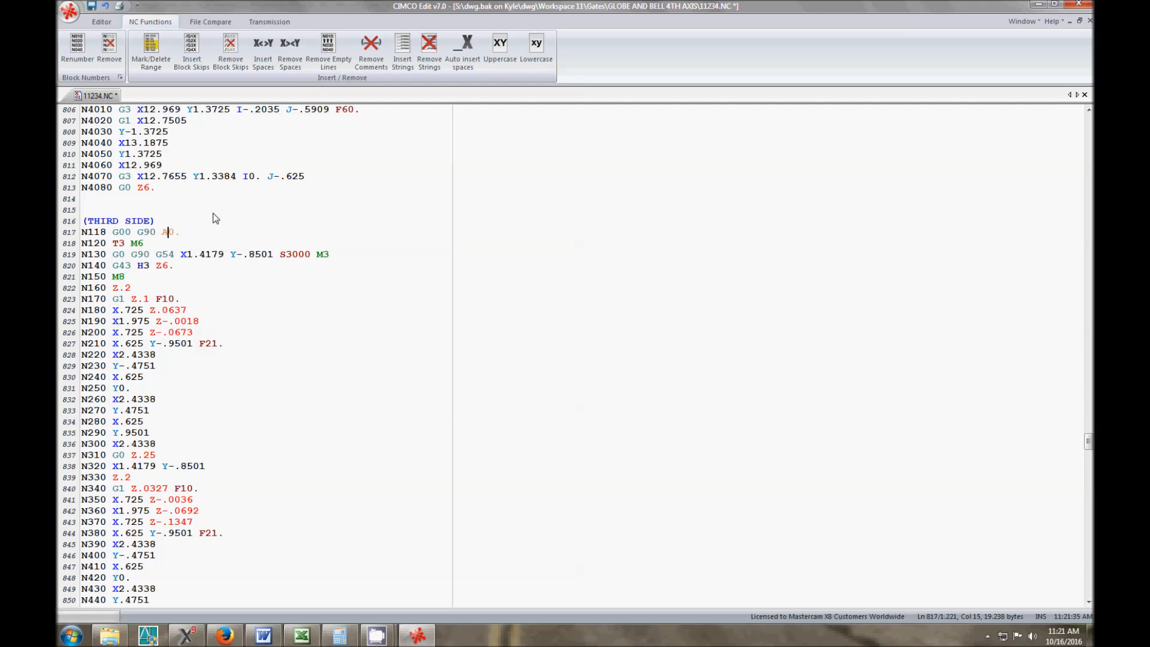
{"action": "type", "text": "27"}
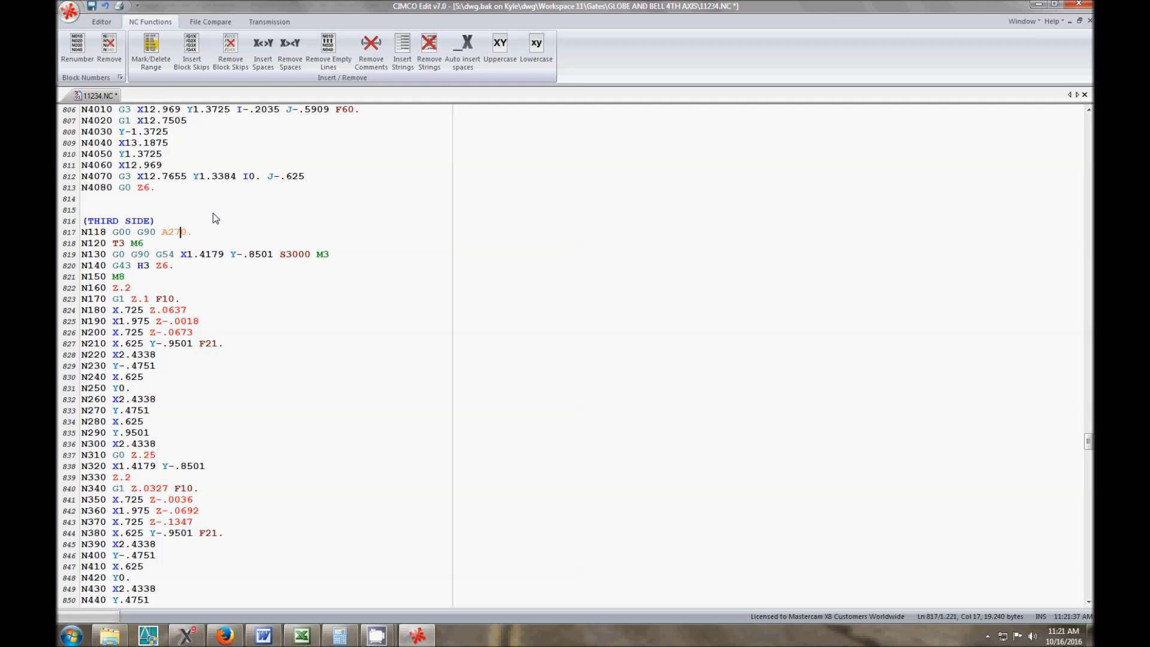
{"action": "type", "text": "180"}
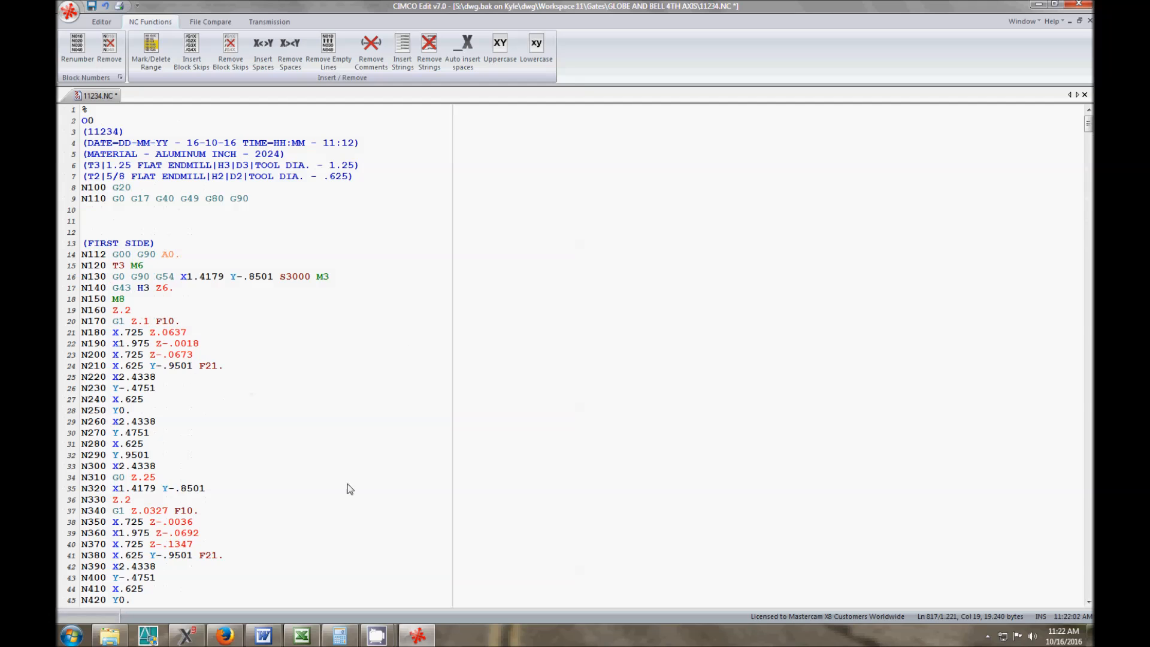
{"action": "scroll", "scroll_direction": "down", "scroll_amount": 3}
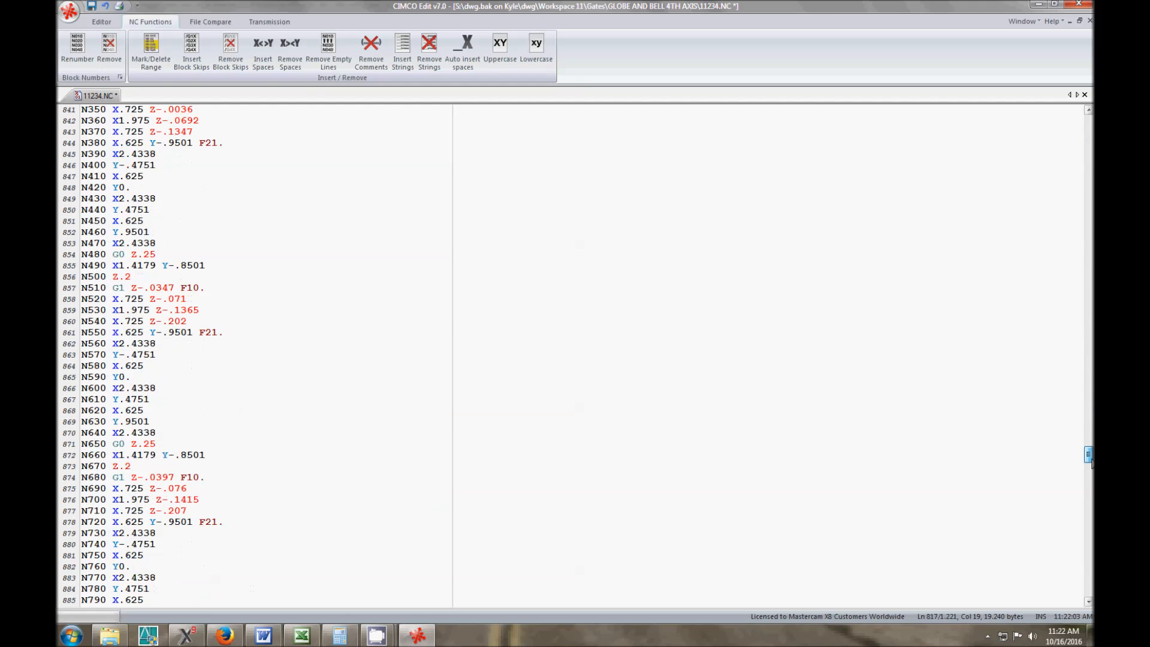
{"action": "scroll", "scroll_direction": "down", "scroll_amount": 3}
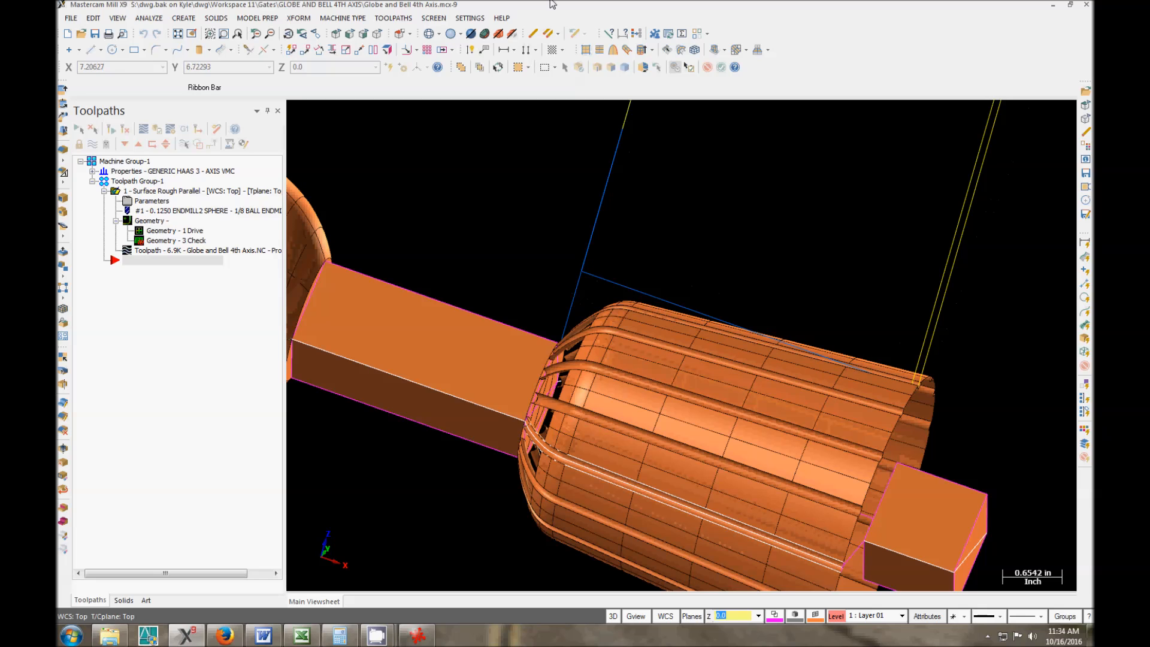
{"action": "mouse_move", "coordinate": [569, 297]}
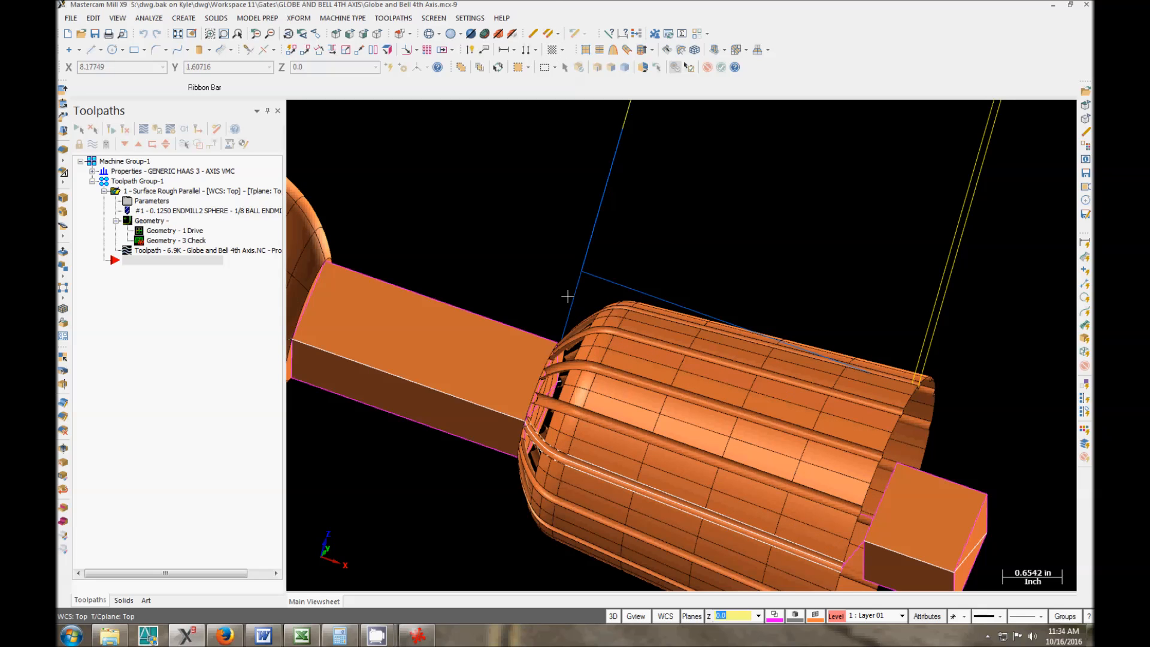
{"action": "mouse_move", "coordinate": [561, 310]}
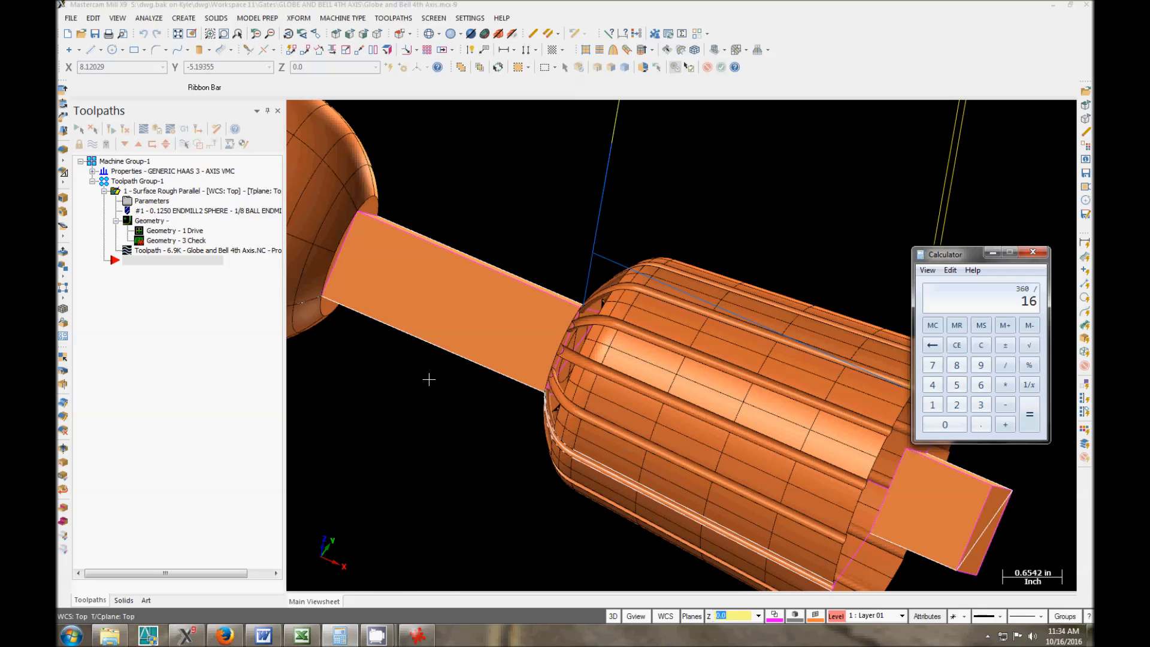
Switch to Globe and Bell 4th Axis.mcx-9 and orbit the grooved bell part
{"action": "left_click", "coordinate": [1028, 404]}
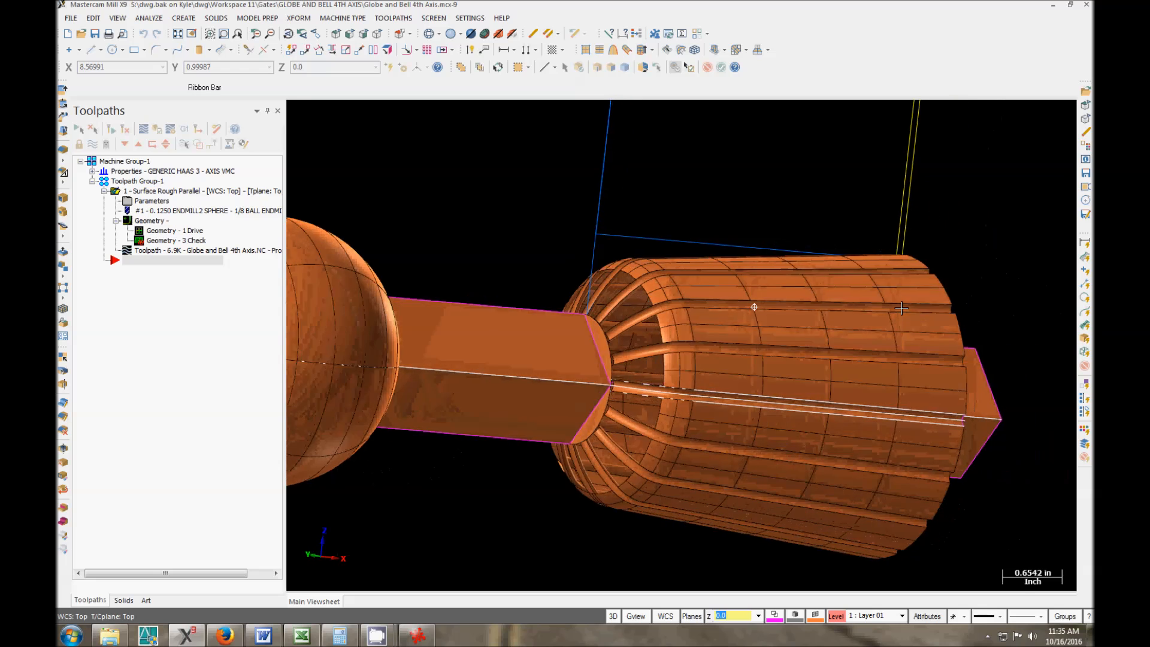
{"action": "left_click_drag", "start_coordinate": [754, 307], "coordinate": [563, 279]}
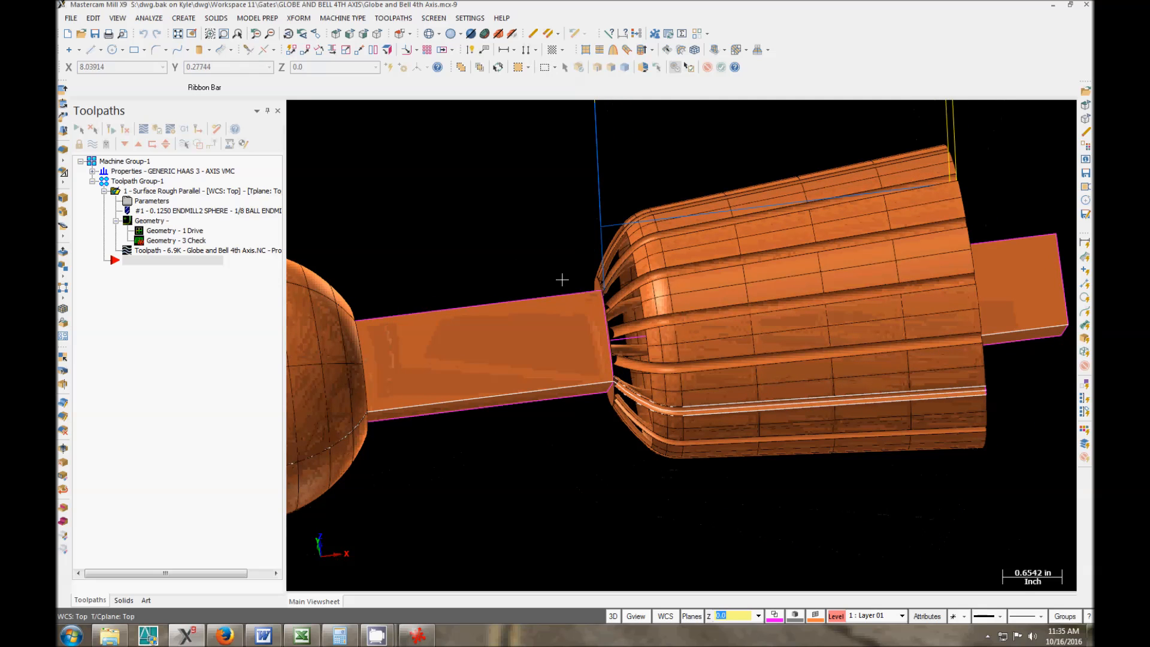